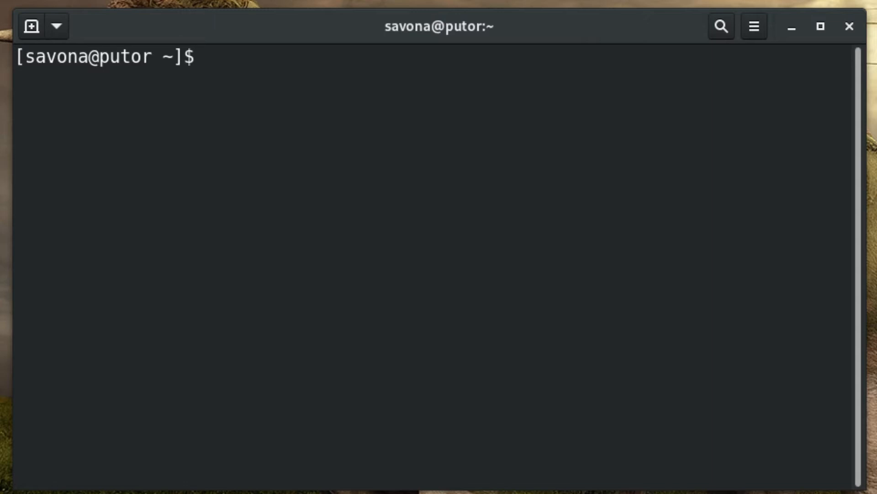
Step: Run ts and feed it a stdin line about 'The ts command is adding a timestamp', returned prefixed with date and time
type("ts")
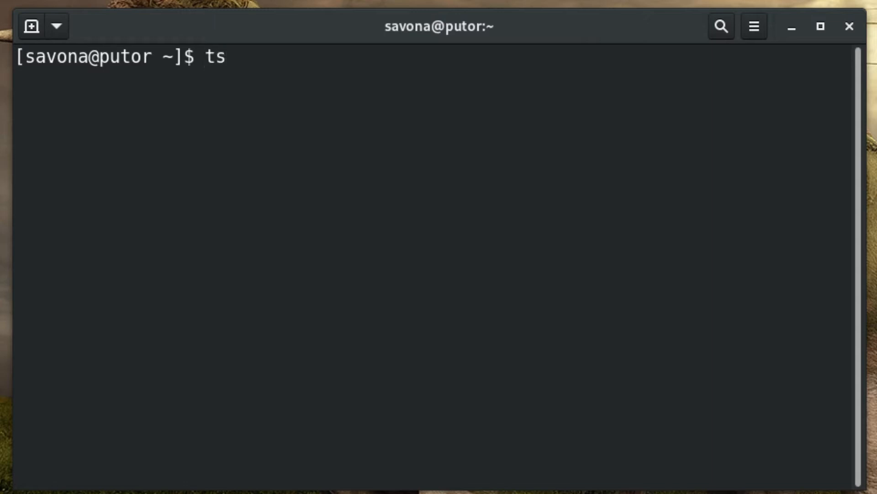
key("Return")
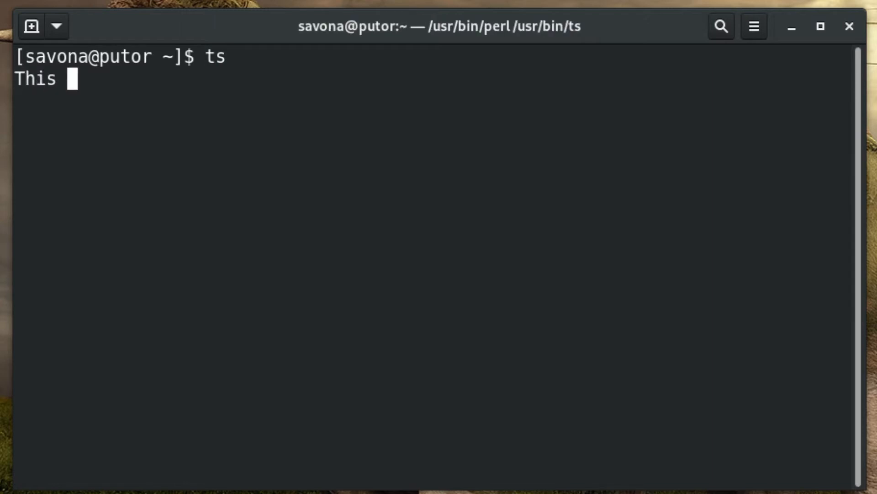
type("is a line of input")
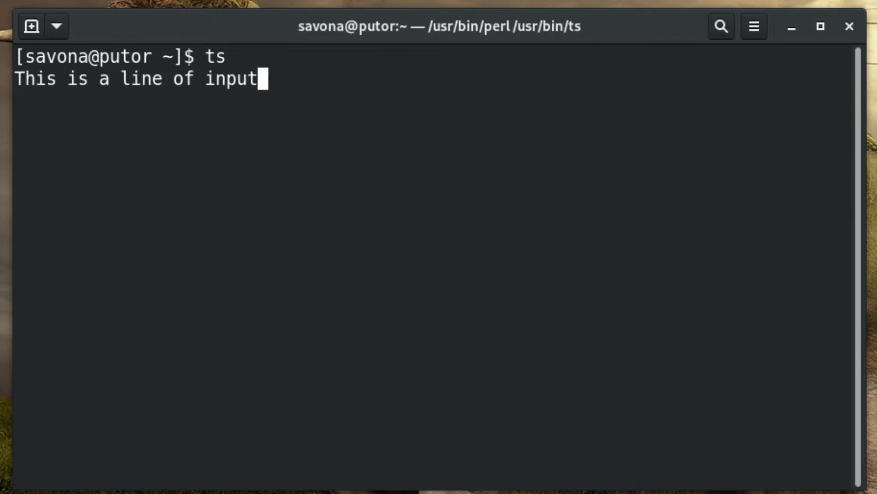
type("from stdin")
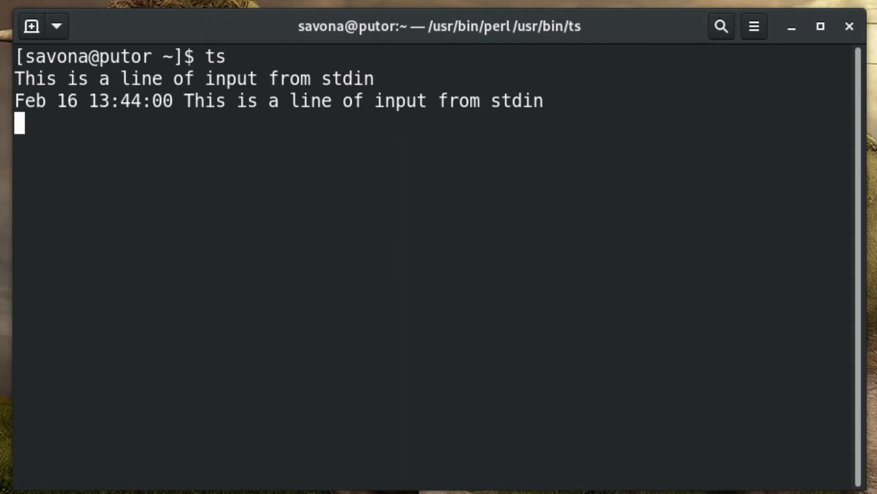
type("The ts command is")
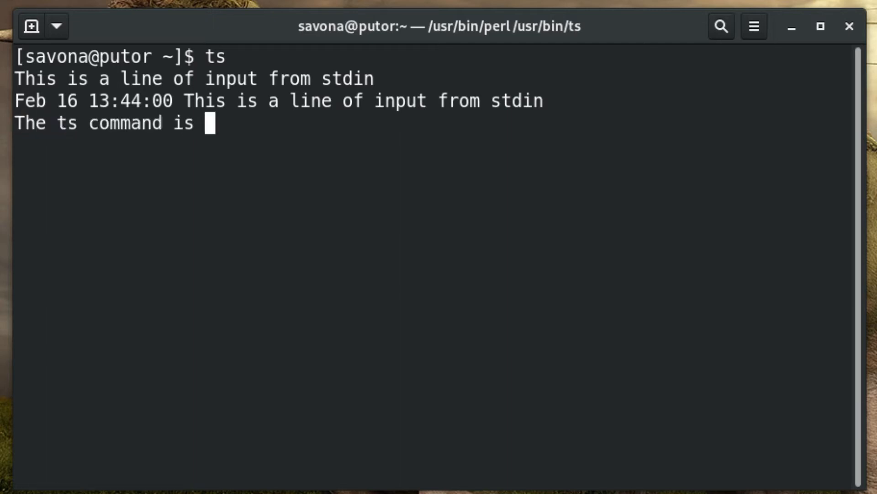
type("adding")
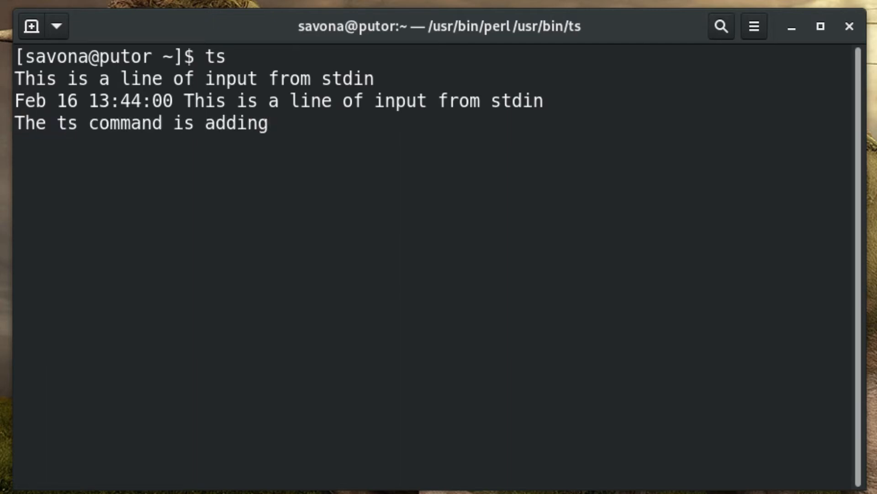
type("a timestamp")
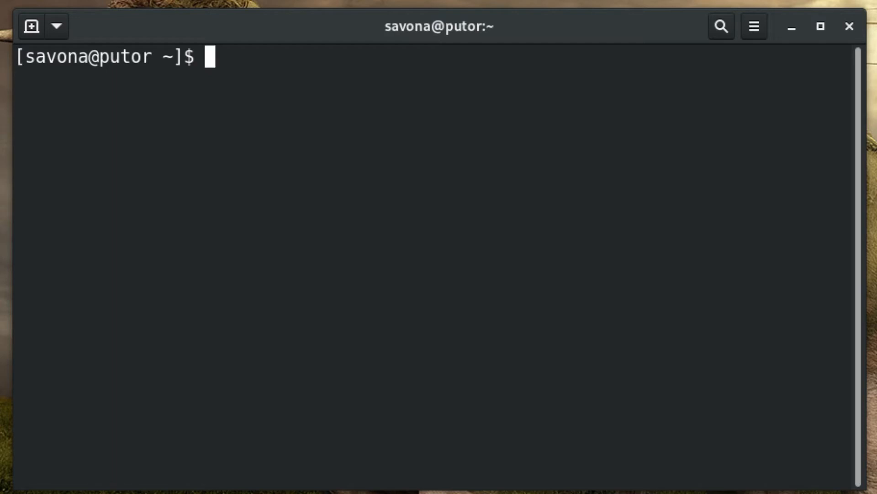
Step: Pipe ping 10.0.0.1 through ts so each reply carries a date-time stamp, then stop it
type("pi")
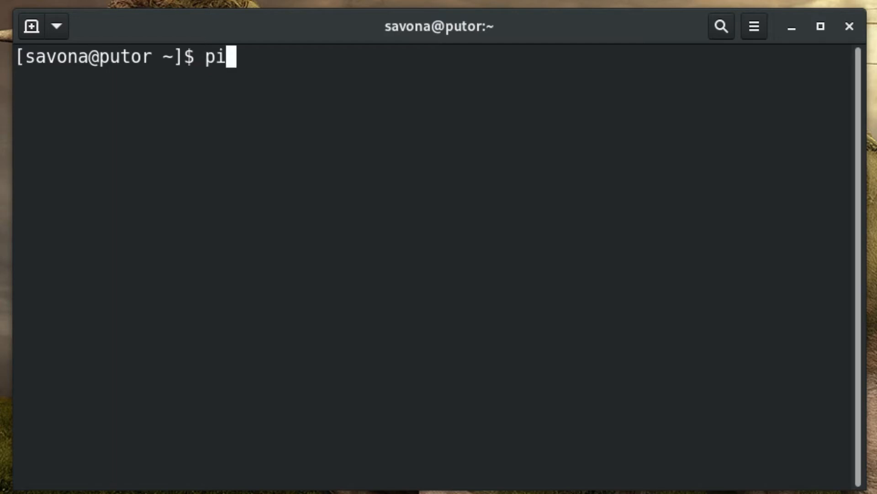
type("ng 10.0.0.1")
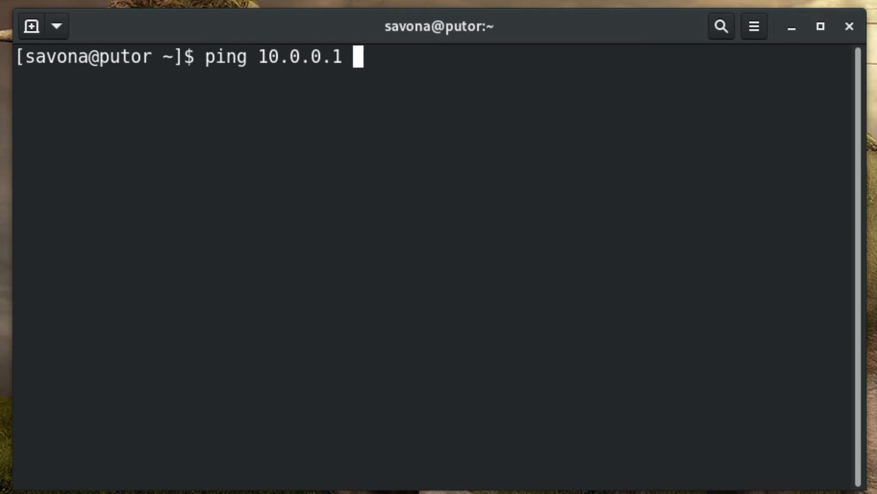
type("| ts")
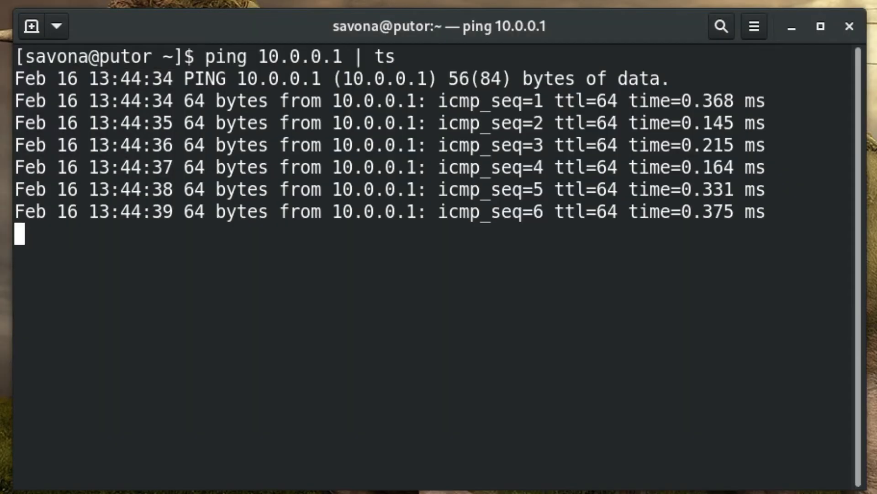
key("ctrl+c")
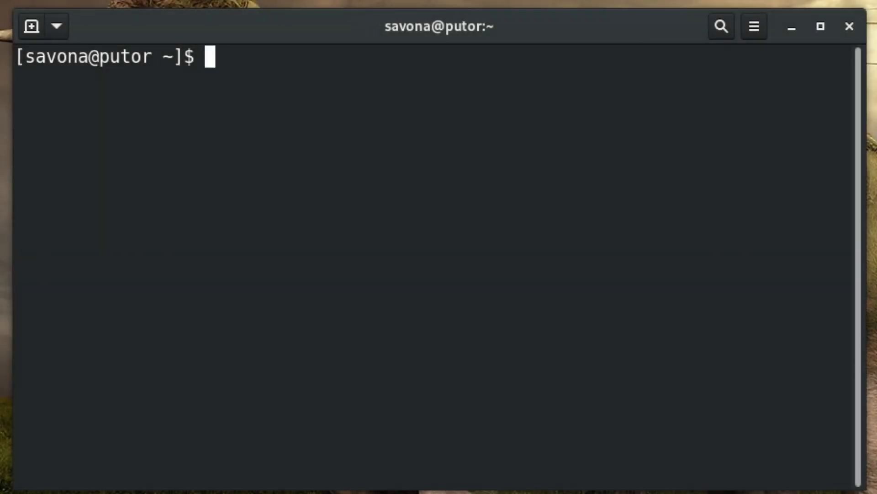
Step: Clear the screen and run ping 10.0.0.1 | ts -s for elapsed-since-start stamps, then stop it
type("clear")
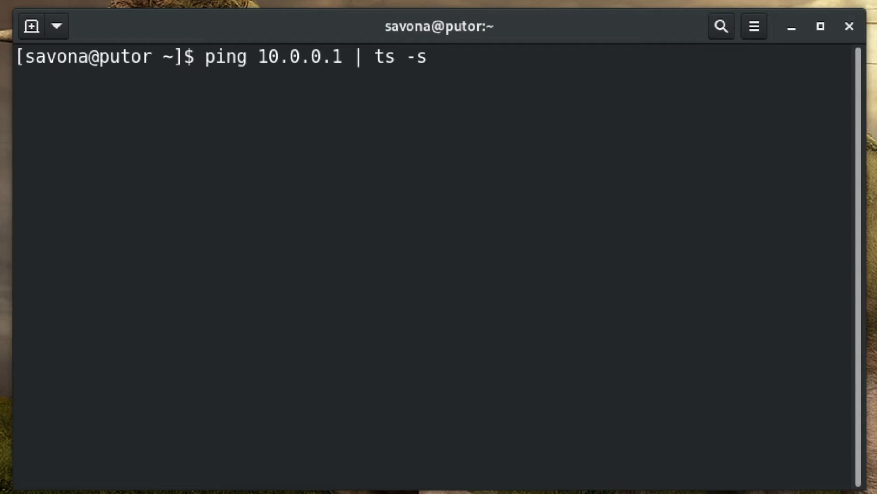
key("Return")
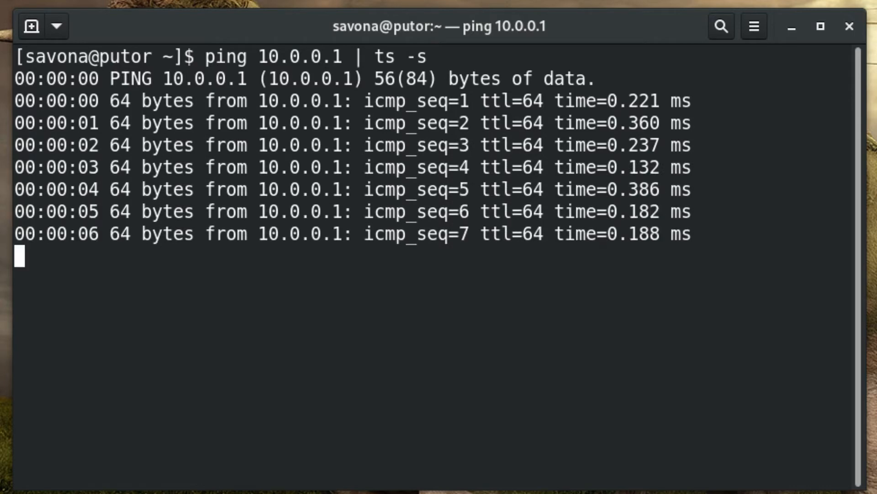
key("ctrl+c")
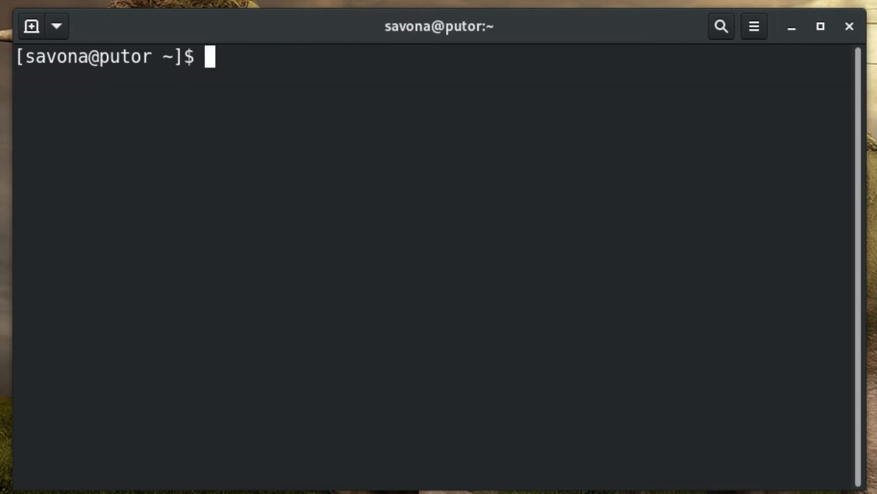
Step: Run ping 10.0.0.1 | ts -i so each reply shows the interval since the previous line, then stop it
type("ping 10.0.0.1 | ts -")
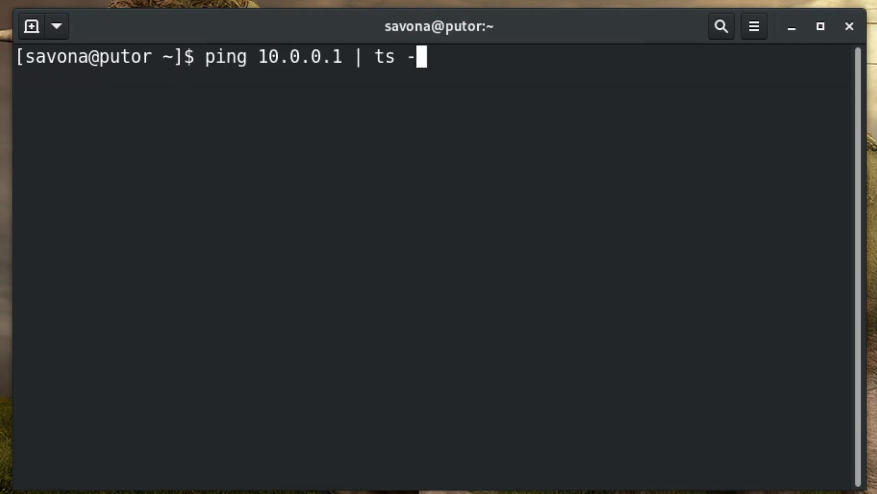
type("i")
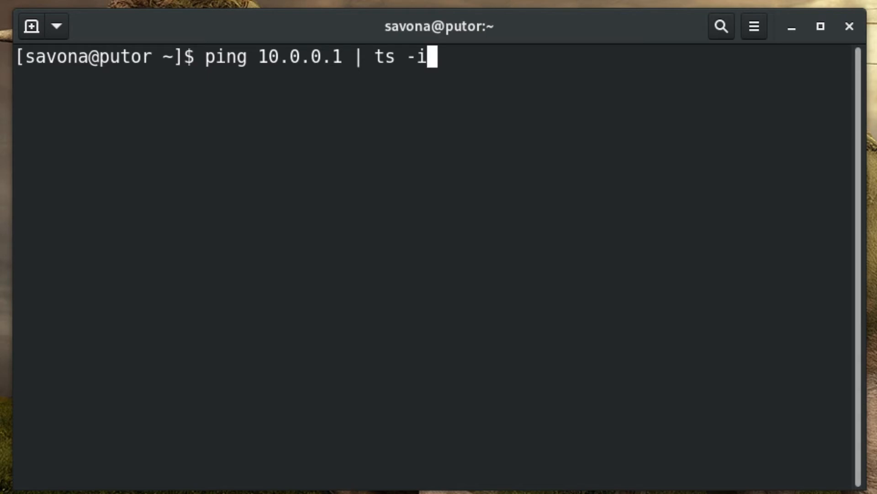
key("Return")
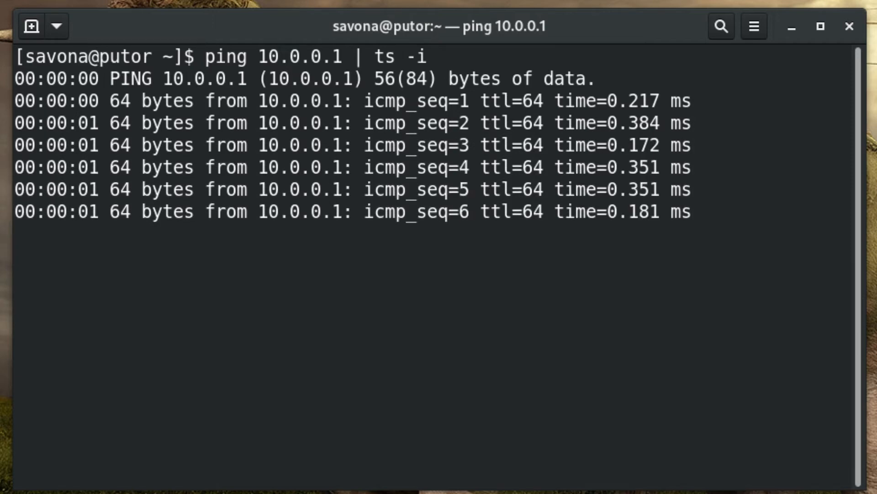
key("ctrl+c")
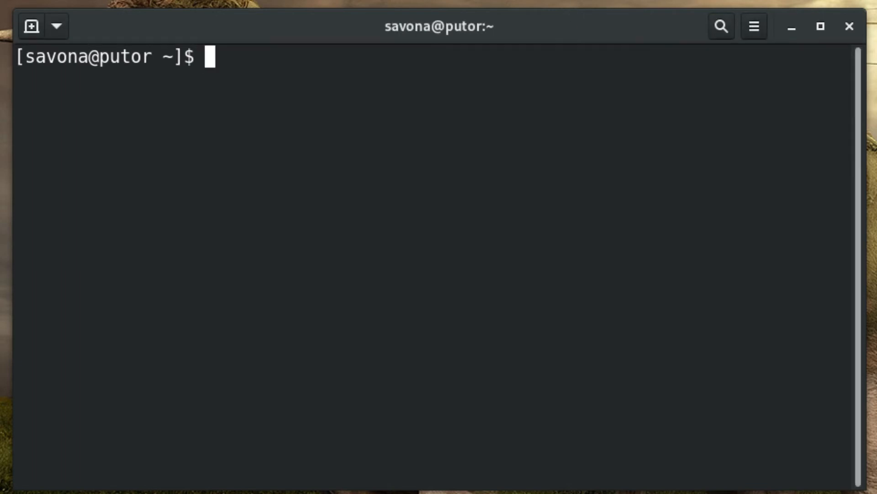
Step: Follow the latest four journal entries with journalctl -f -n 4 piped through ts -r for '4s ago' style ages
type("journ")
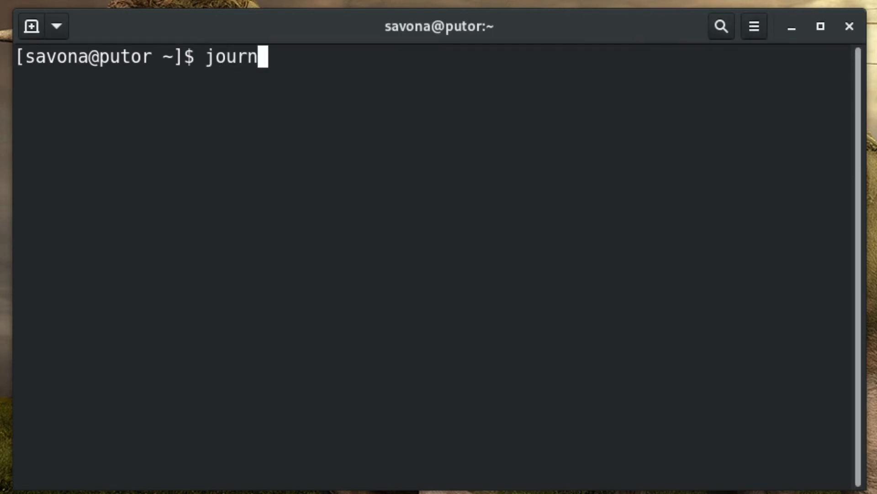
type("alctl -f -n 4")
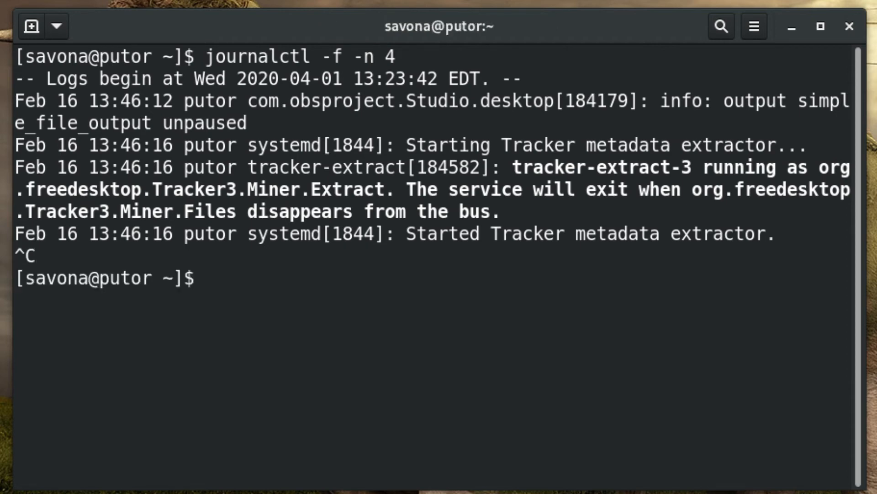
type("journalctl -f -n 4 | ts -r")
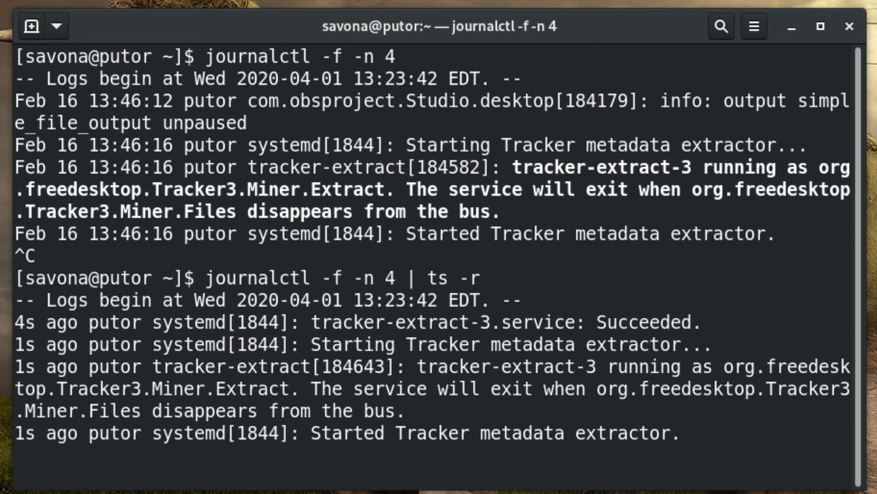
mouse_move(132, 417)
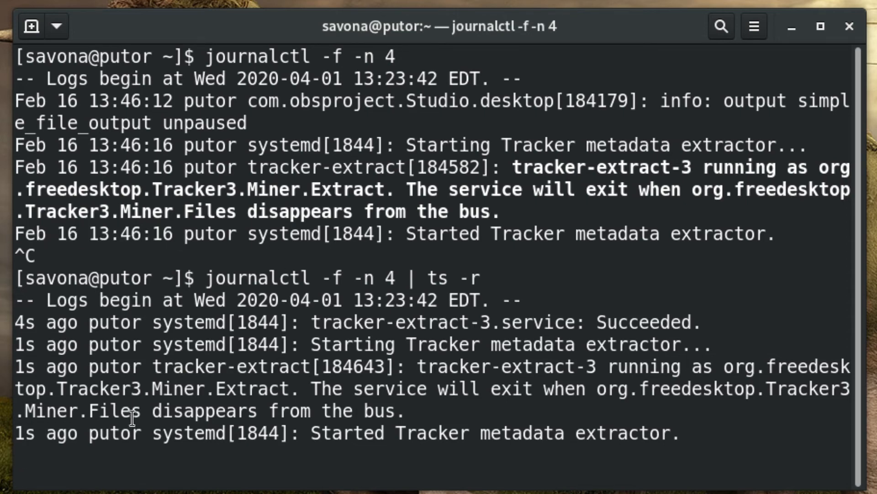
double_click(45, 323)
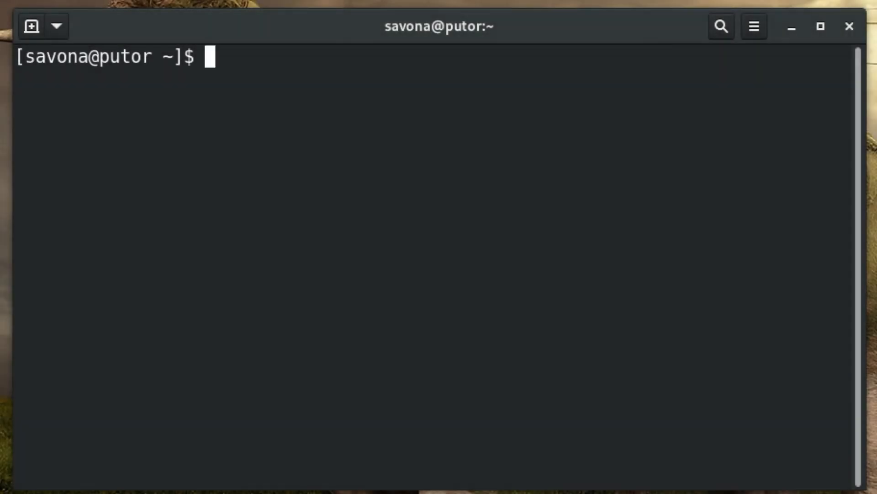
Step: Echo sample lines through ts %B and ts %s to stamp them with the month name and the UNIX epoch
type("echo \"")
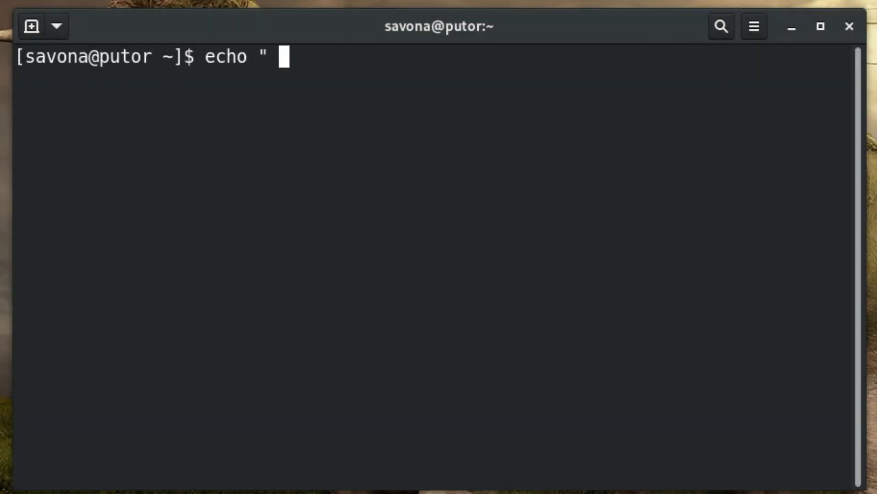
type("- %B Shows the name of")
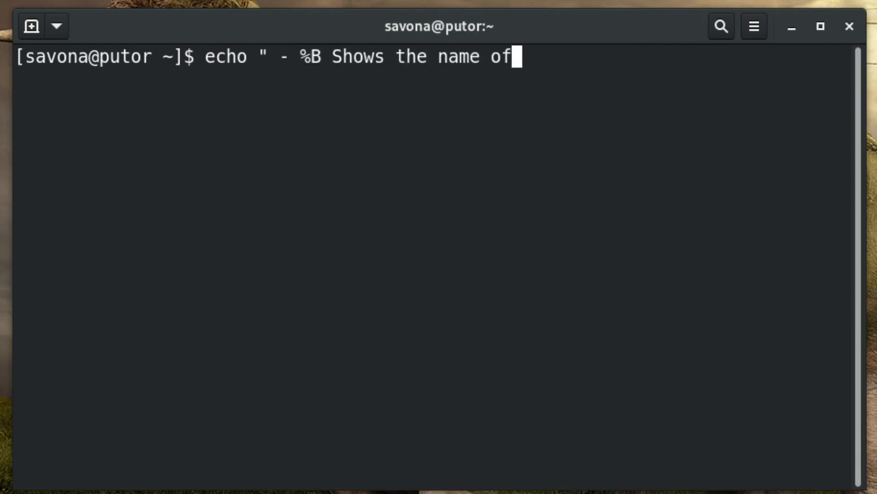
type("the month\" | ts %B")
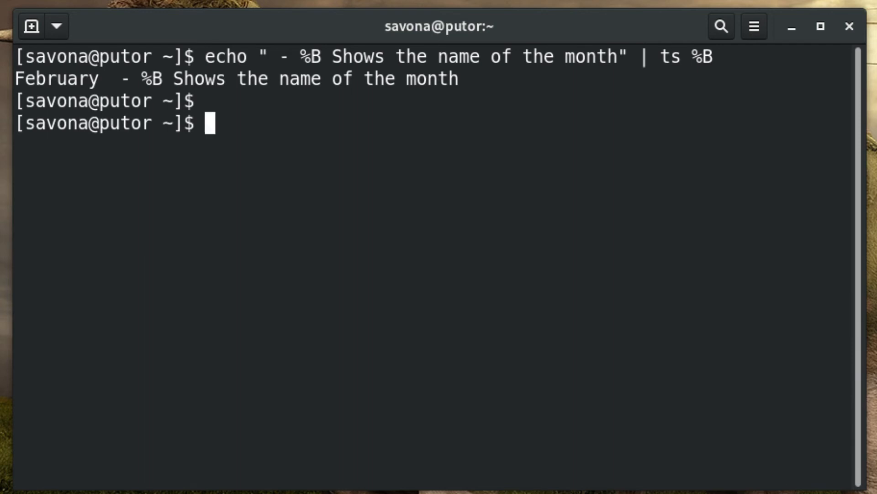
type("echo \" - %s")
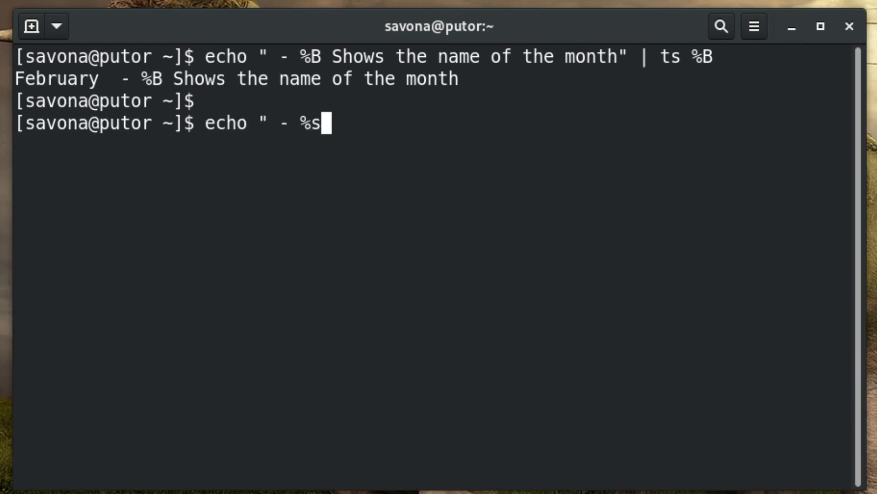
type("Shows me the UNIX epoch\" | ts %s")
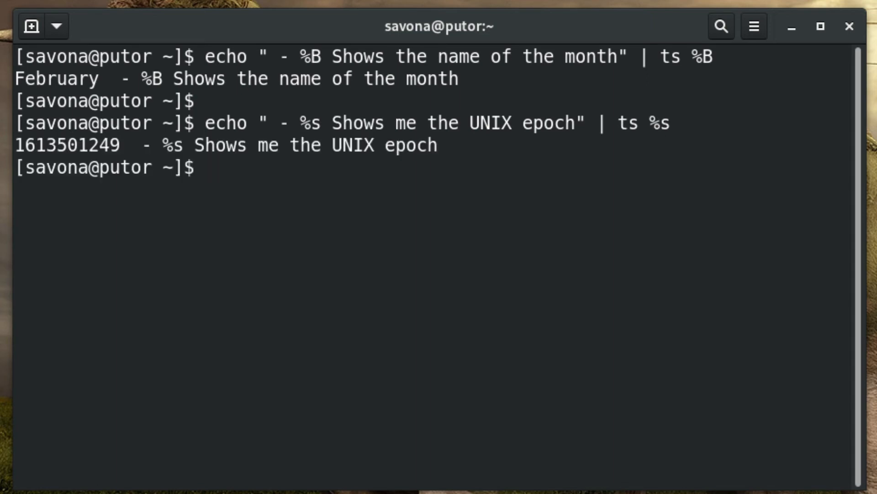
Step: Start an echo example piped through ts %l:%M%p to stamp a line with the 12-hour clock
type("echo \" -")
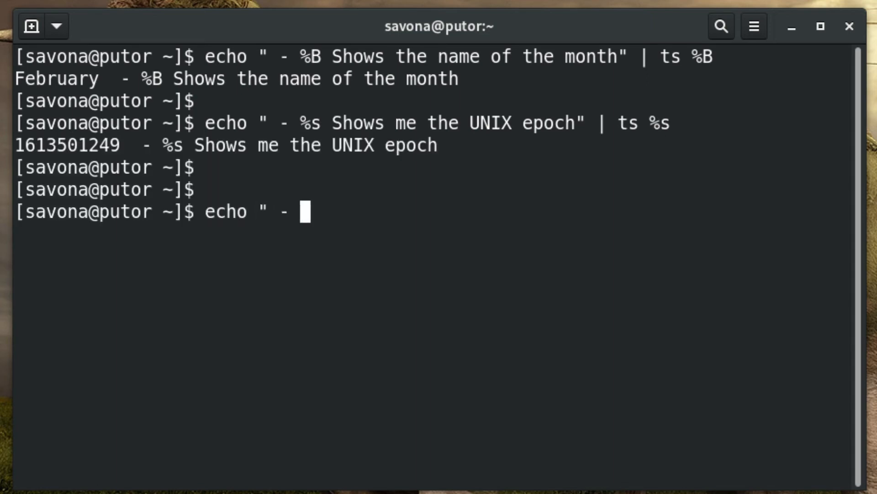
type("%l\\")
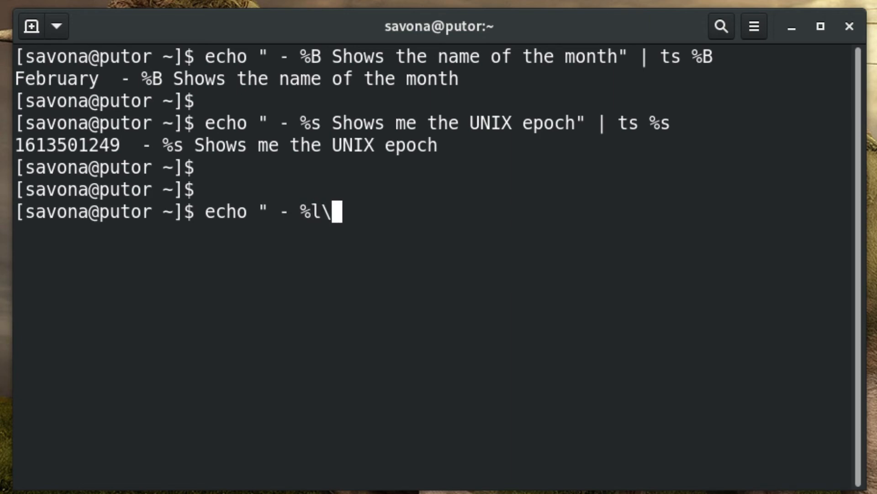
type("\":\\\"")
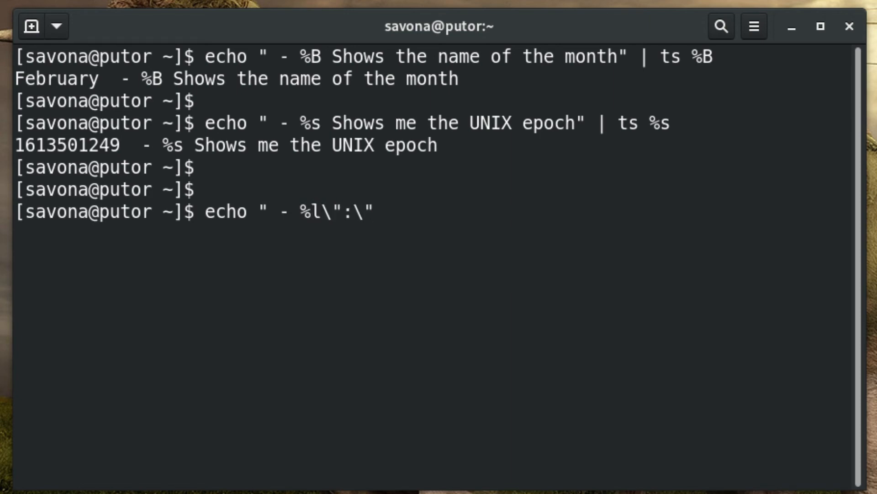
type("%M%p Shows m")
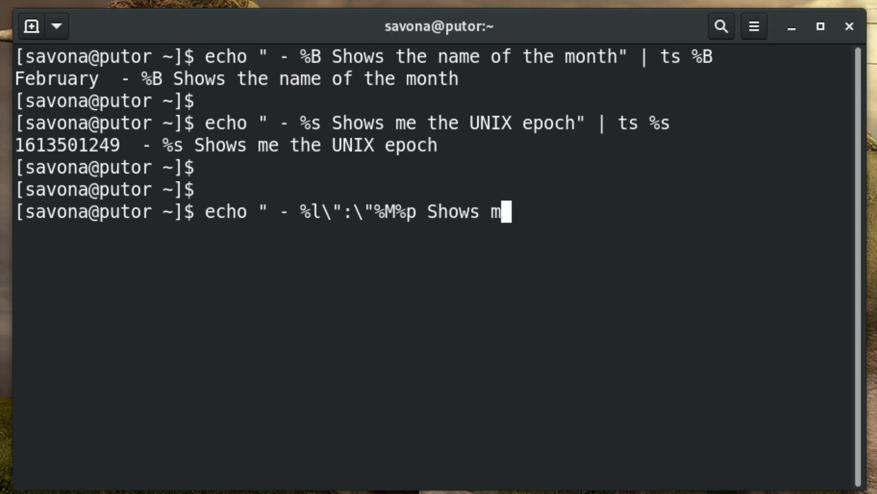
type("e the 12 hour clock\" | ts")
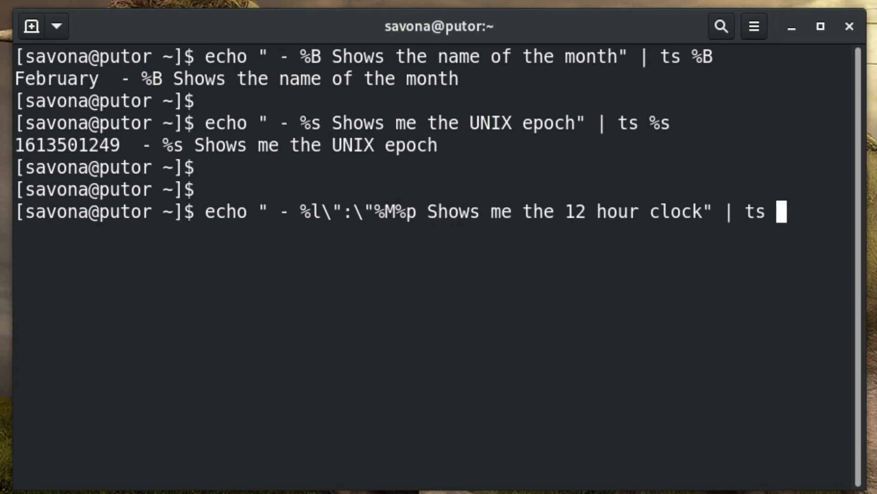
type("%l:")
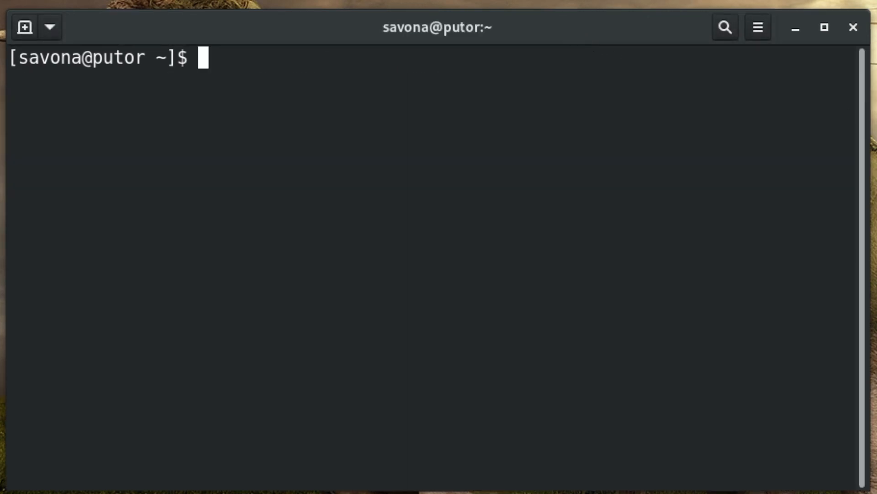
Step: Show the latest journal entry with journalctl and quit the pager
type("jou")
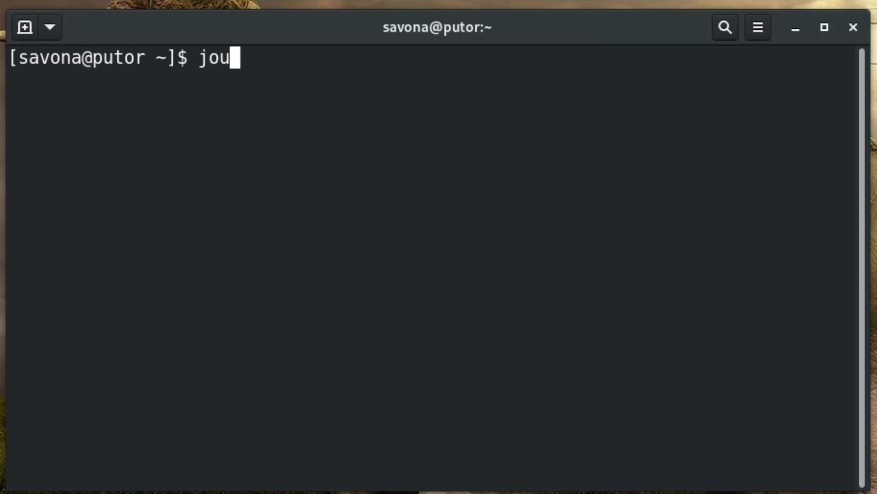
type("rnalctl")
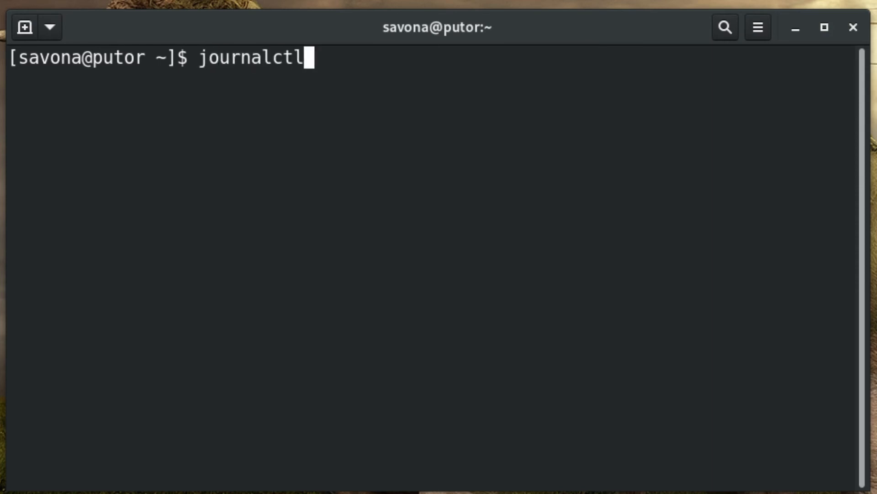
key("Return")
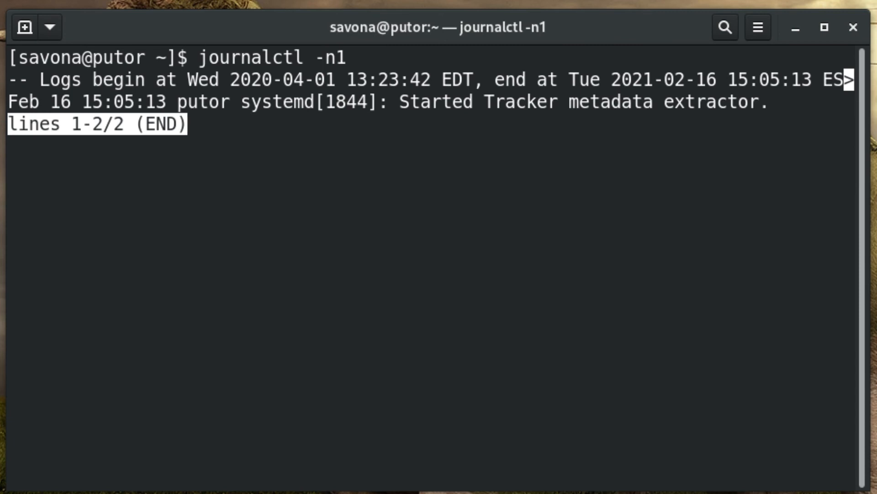
key("q")
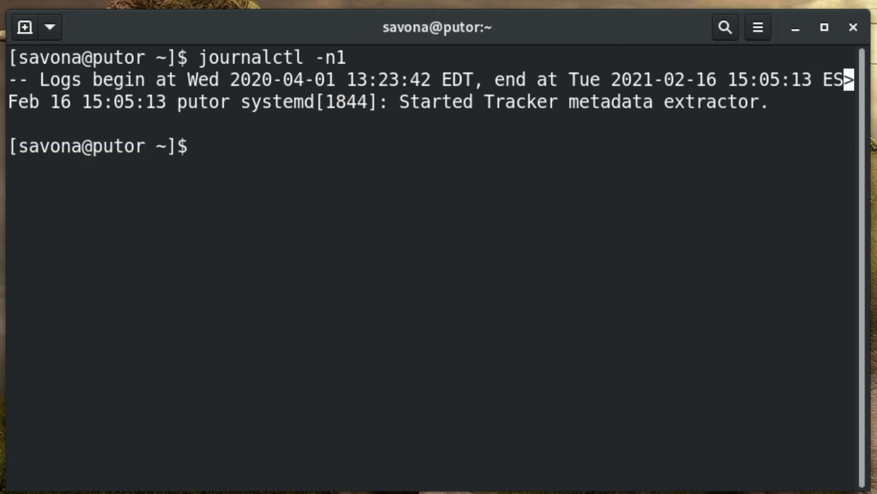
Step: Run journalctl -n1 | ts -r with format %B %d,%Y-%l:%M%p to date the entry as February 16,2021- 3:05PM
double_click(121, 102)
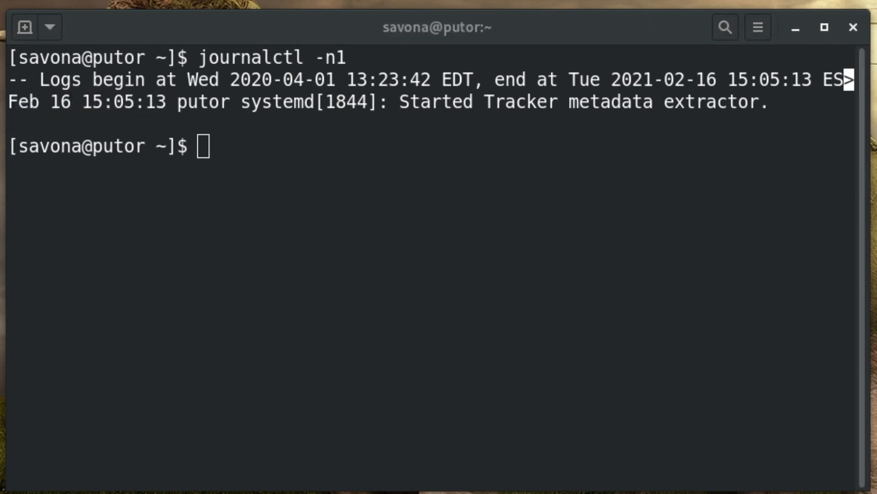
type("j")
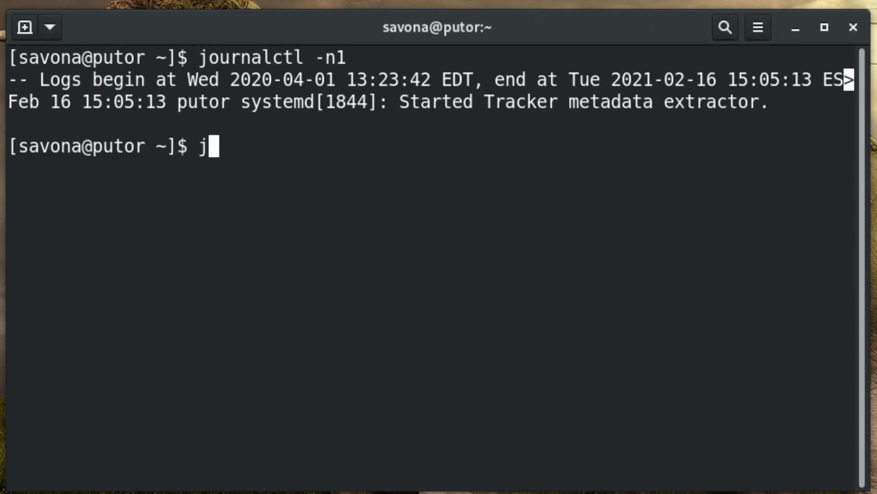
type("ournalctl -n1")
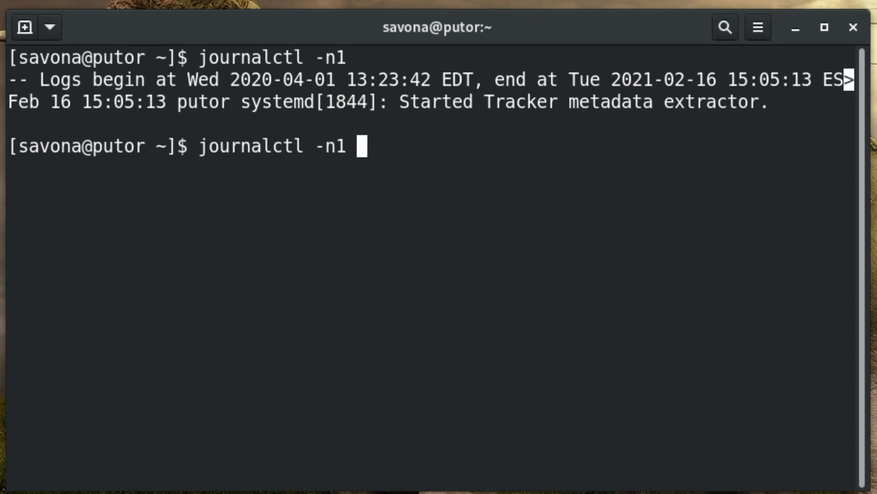
type("| ts -r %B\" \"%d,%Y-%l\":\"%M%p")
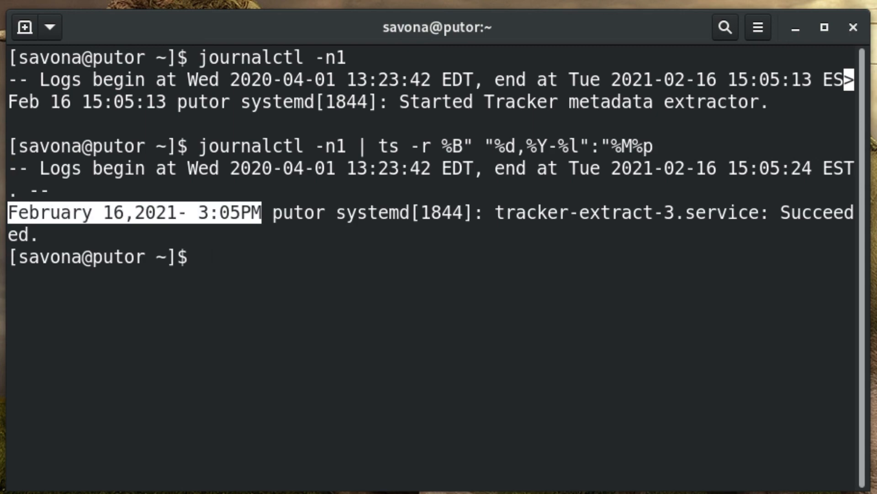
mouse_move(427, 429)
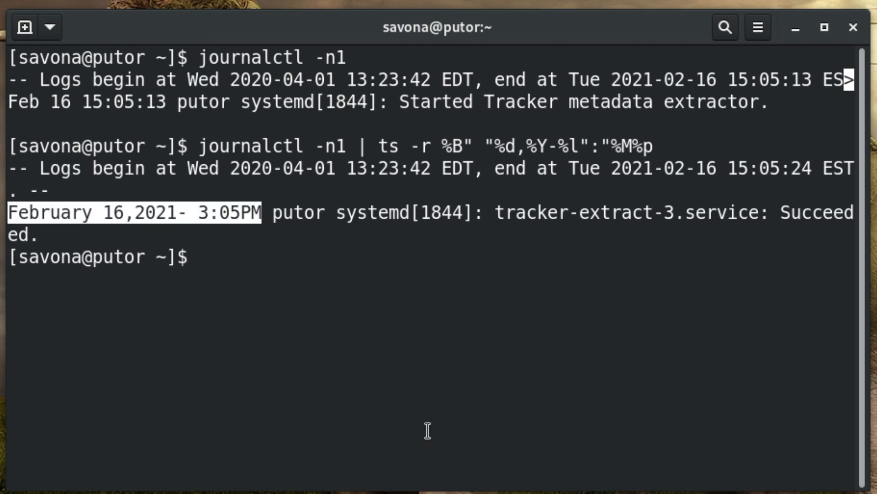